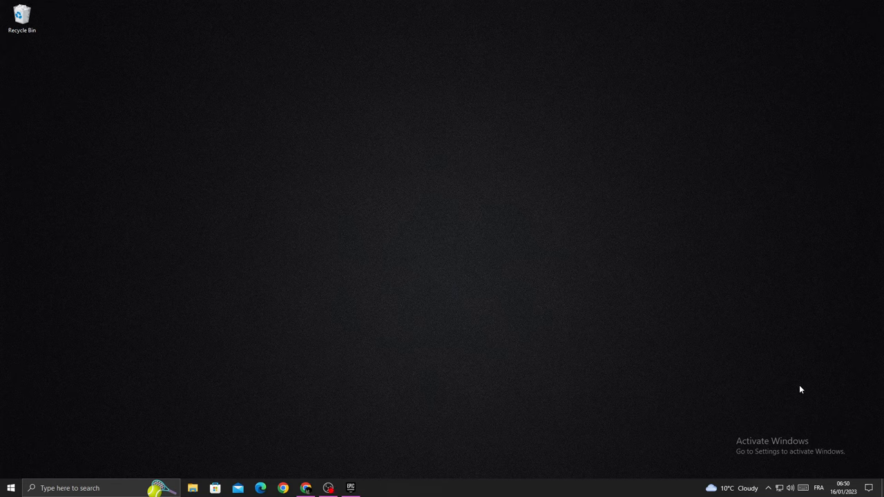
pyautogui.moveTo(455, 218)
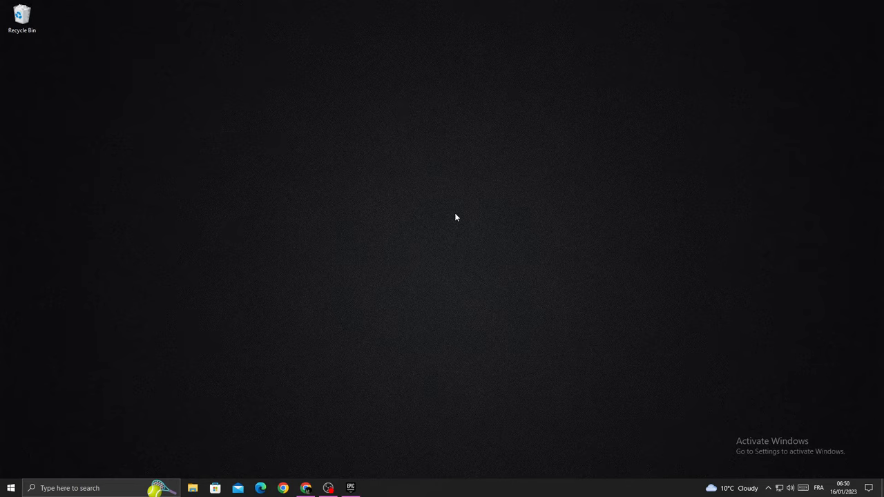
pyautogui.moveTo(408, 328)
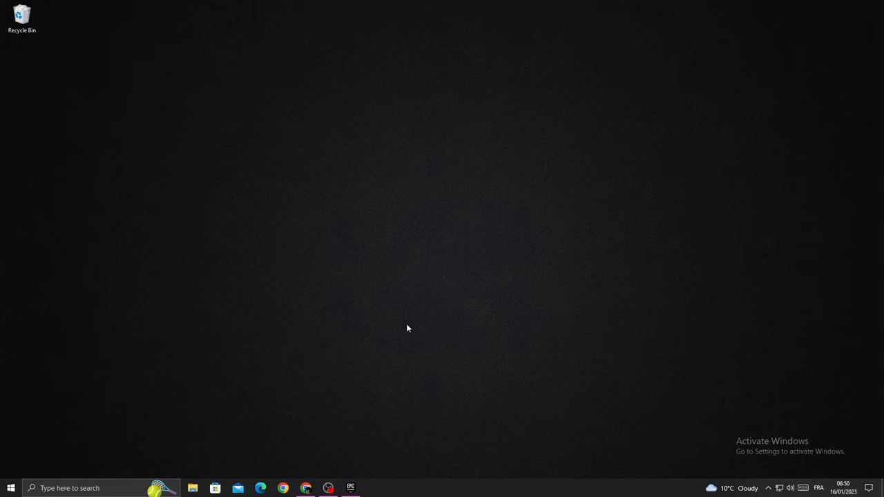
# - Browse in File Explorer to Documents > My Games to reveal the Rocket League folder
pyautogui.click(192, 489)
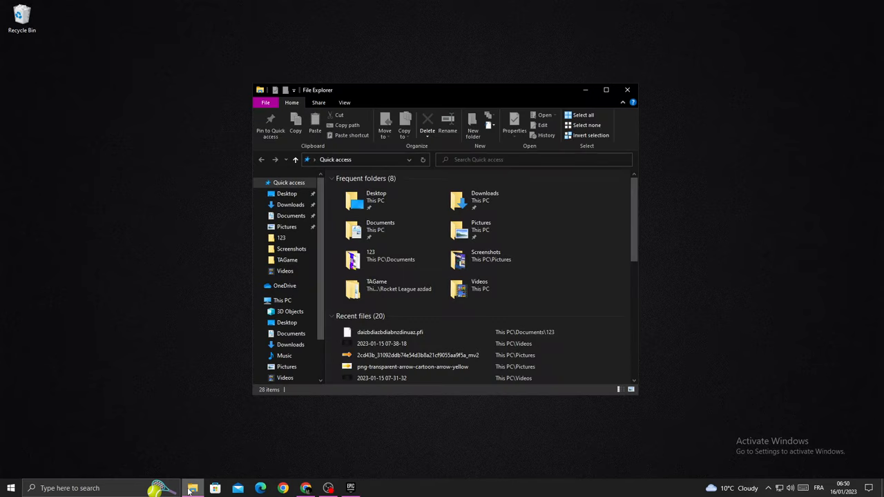
pyautogui.click(291, 215)
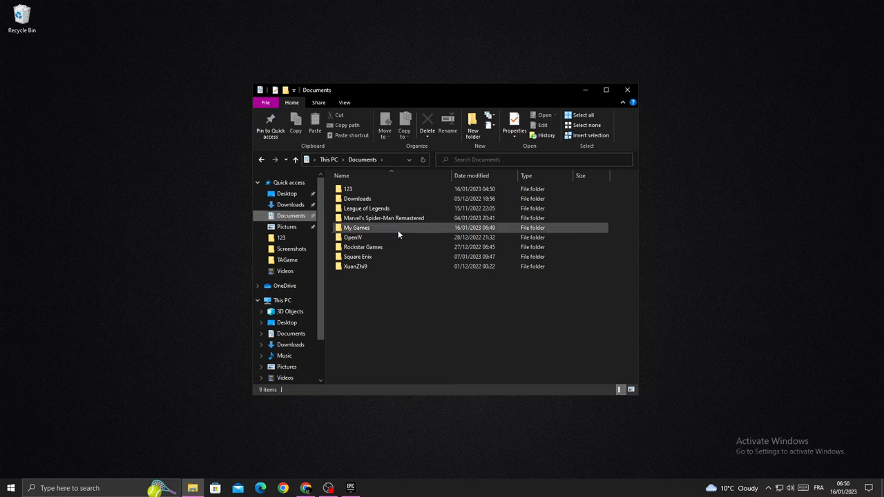
pyautogui.doubleClick(357, 228)
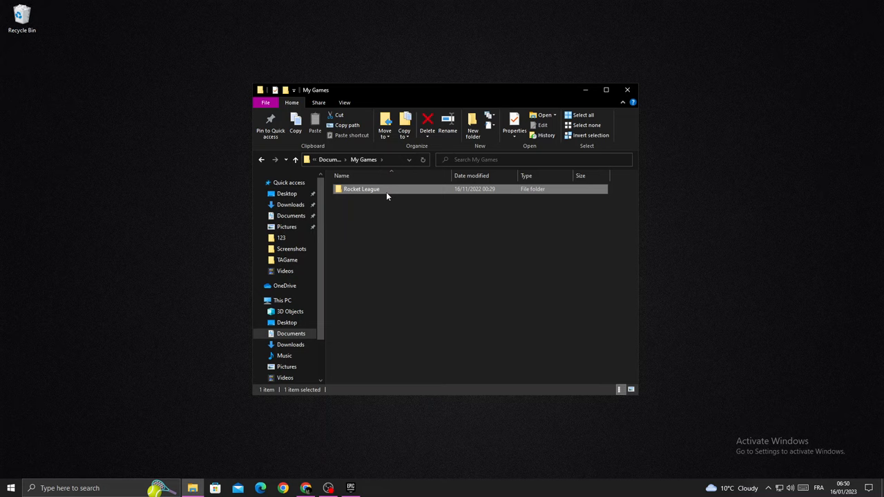
# - Rename the Rocket League folder to 'Rocket League old' and close File Explorer
pyautogui.rightClick(361, 188)
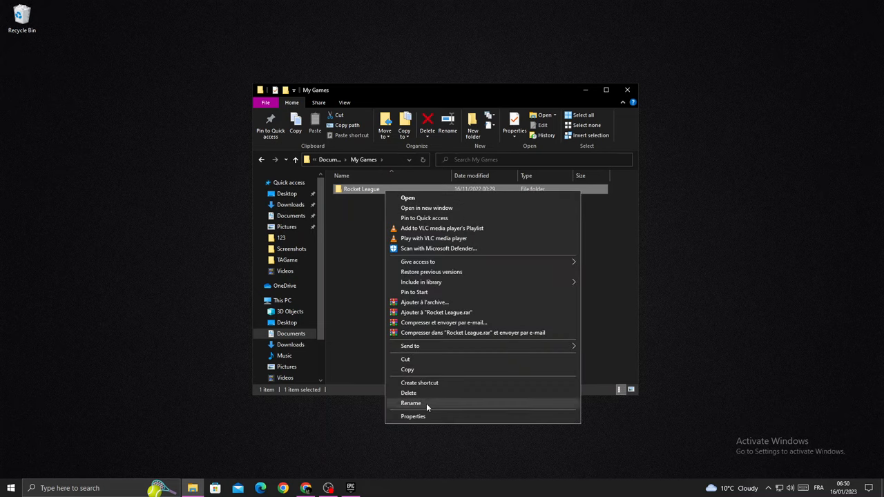
pyautogui.click(411, 403)
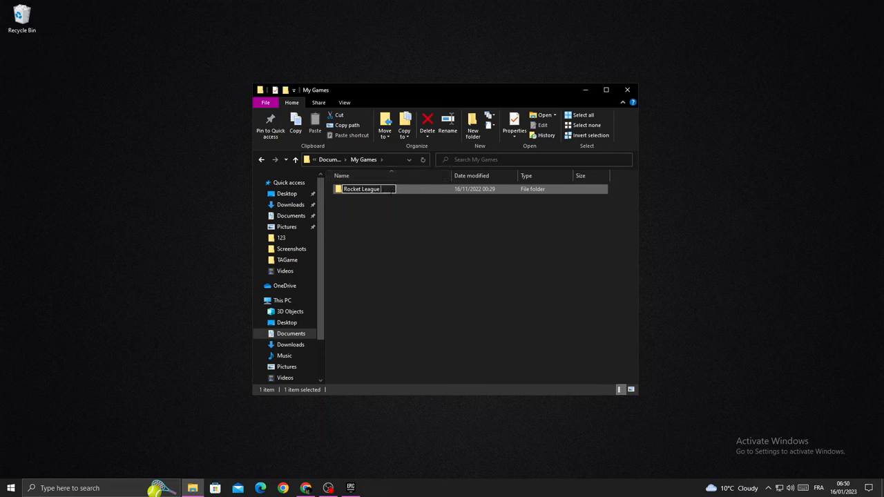
pyautogui.write('old')
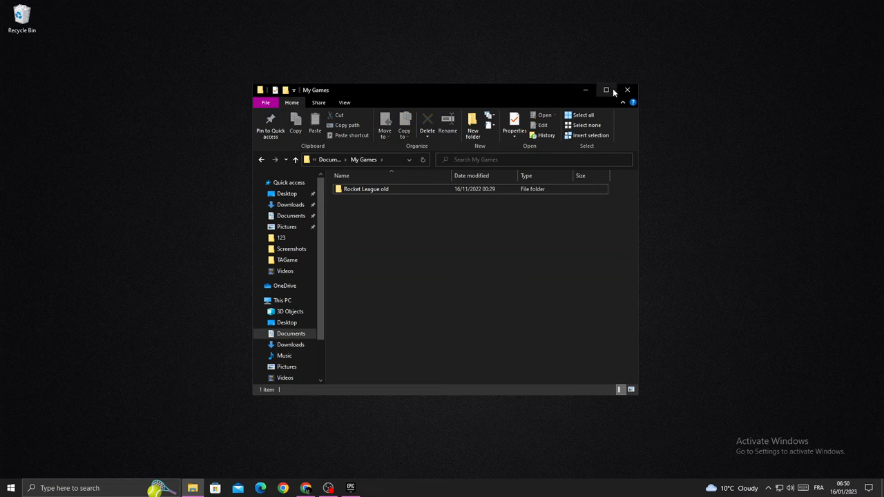
pyautogui.click(626, 90)
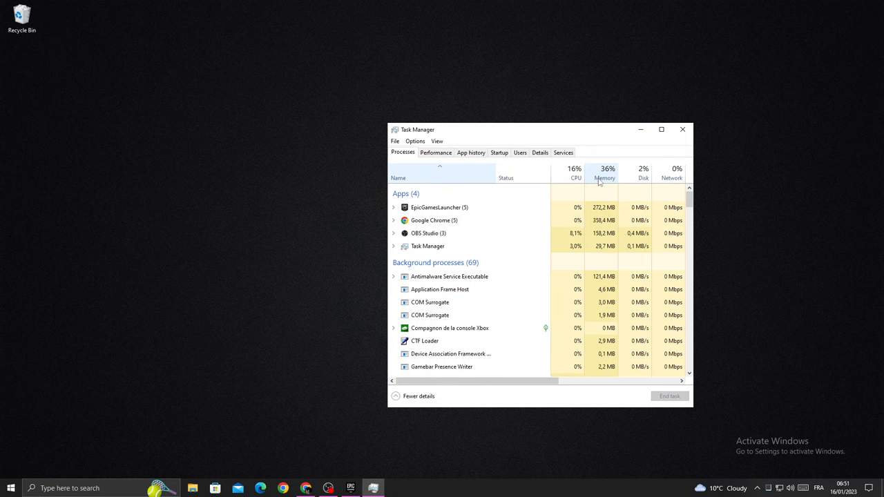
# - Sort Task Manager's processes by Memory, highest first, then close Task Manager
pyautogui.click(604, 169)
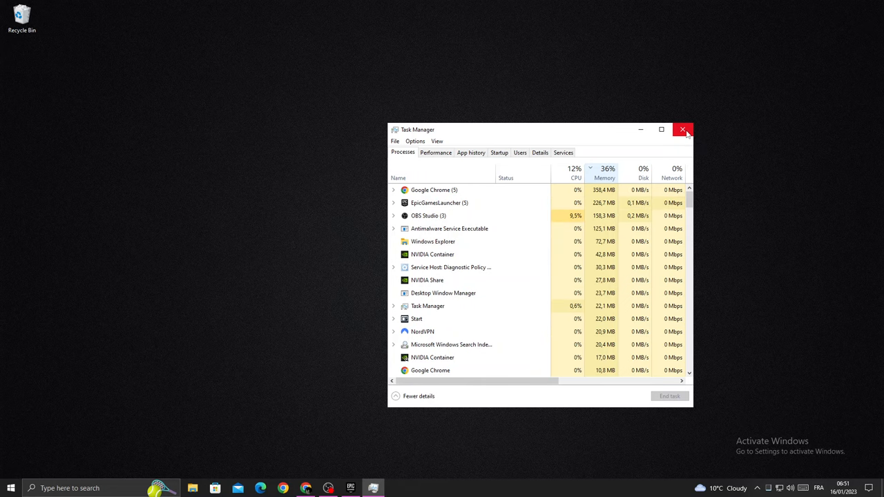
pyautogui.click(683, 130)
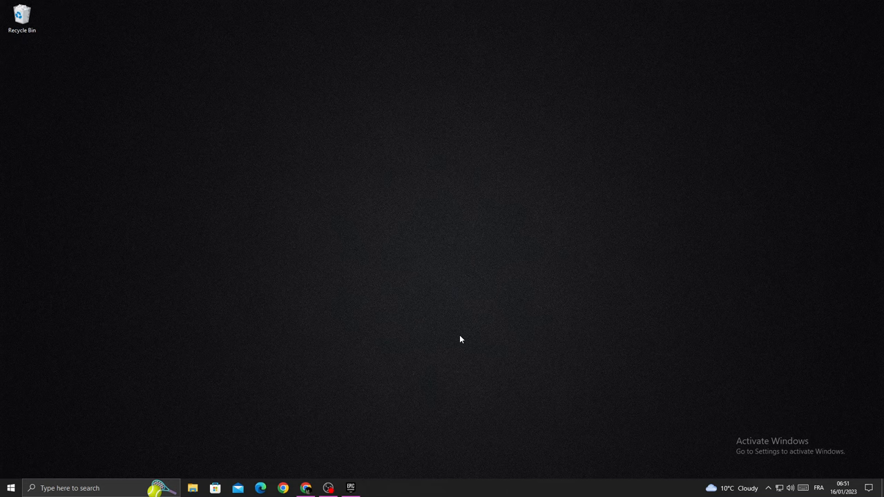